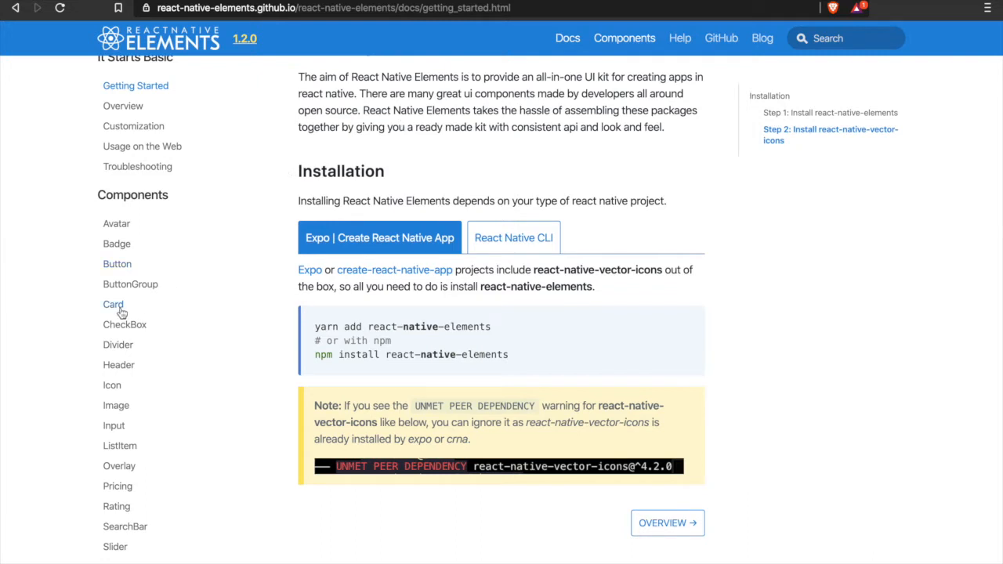
# Open the Card page under Components in the React Native Elements docs sidebar
pyautogui.click(113, 304)
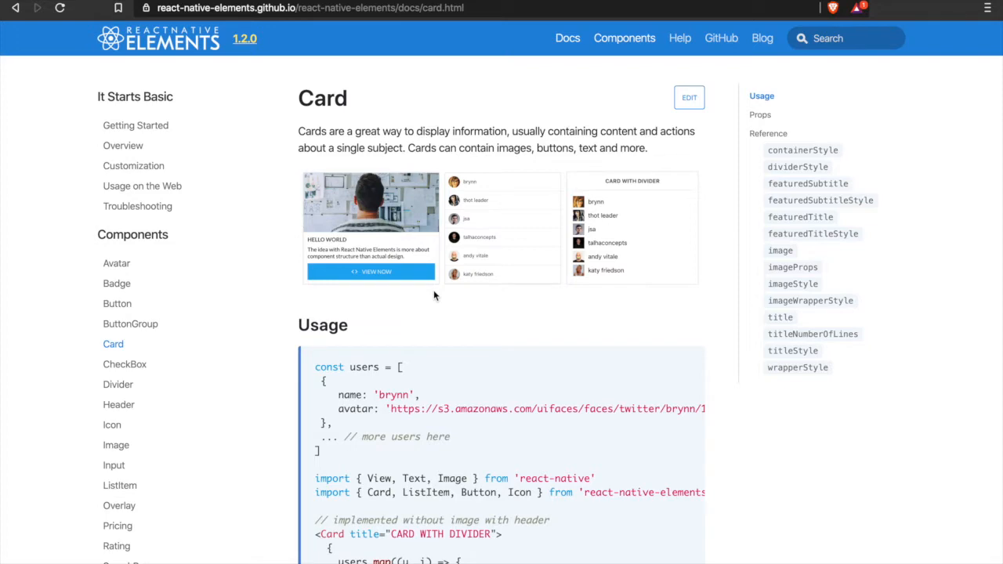
pyautogui.moveTo(433, 307)
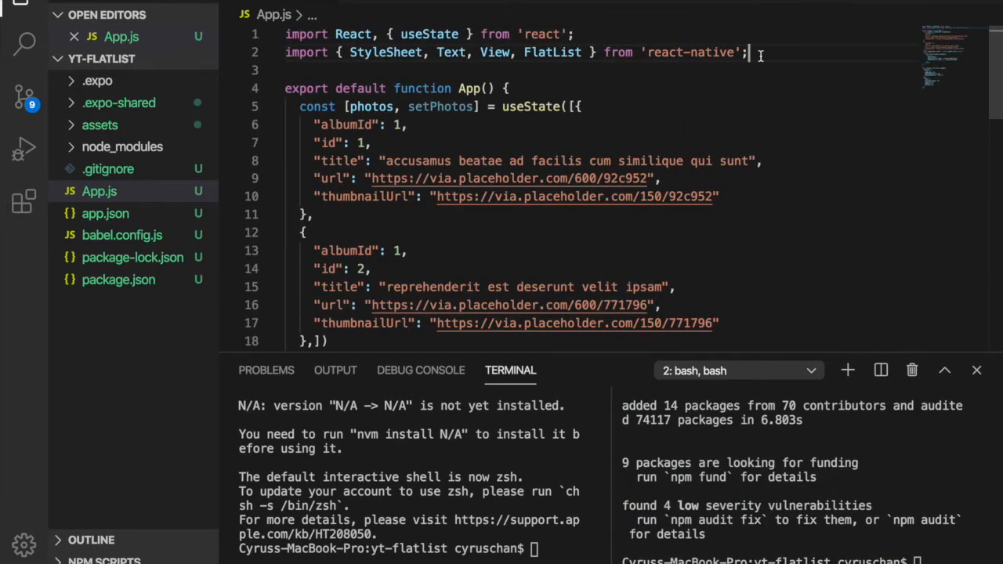
# Add the line import axios from 'axios' on line 3 of App.js
pyautogui.write('impor')
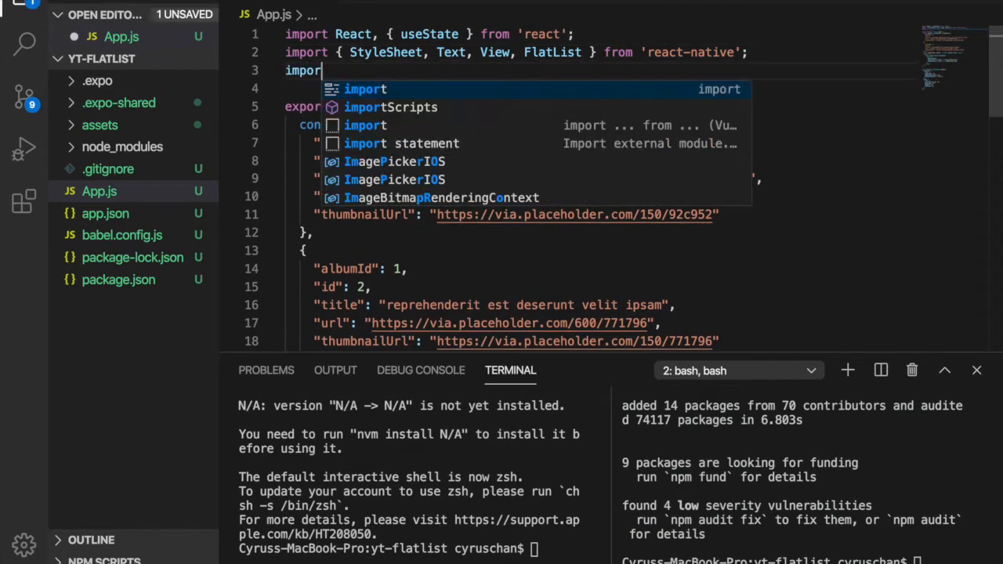
pyautogui.write('axios f')
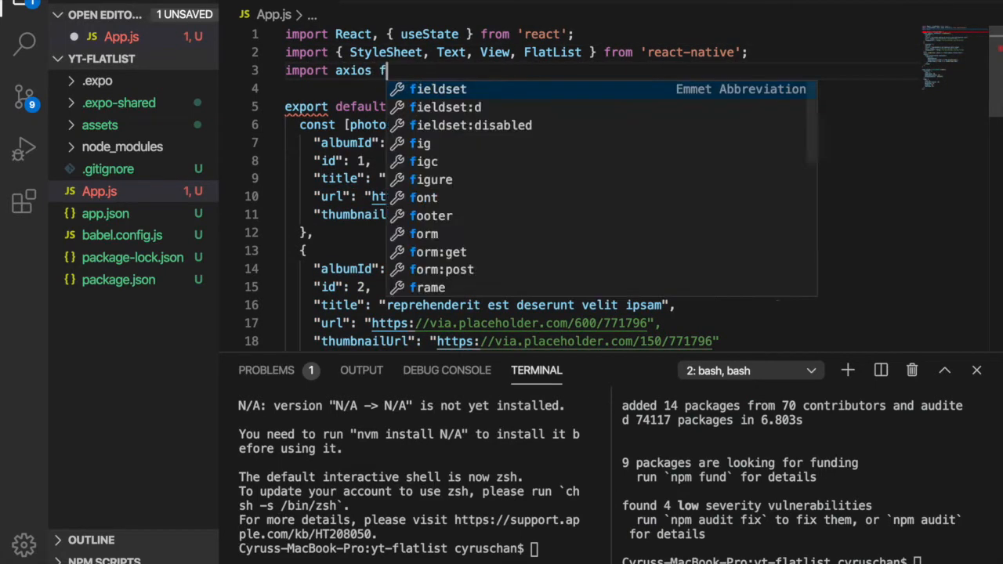
pyautogui.write("from 'axios'")
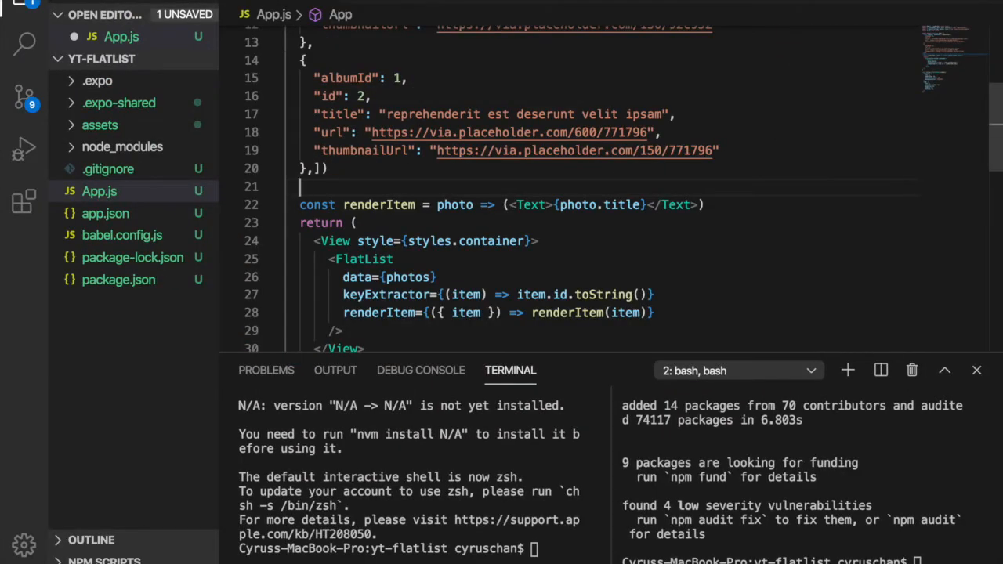
# Add const getPhotos = () => { above renderItem, starting a jsonplaceholder photos url variable
pyautogui.write('const getPhotos =')
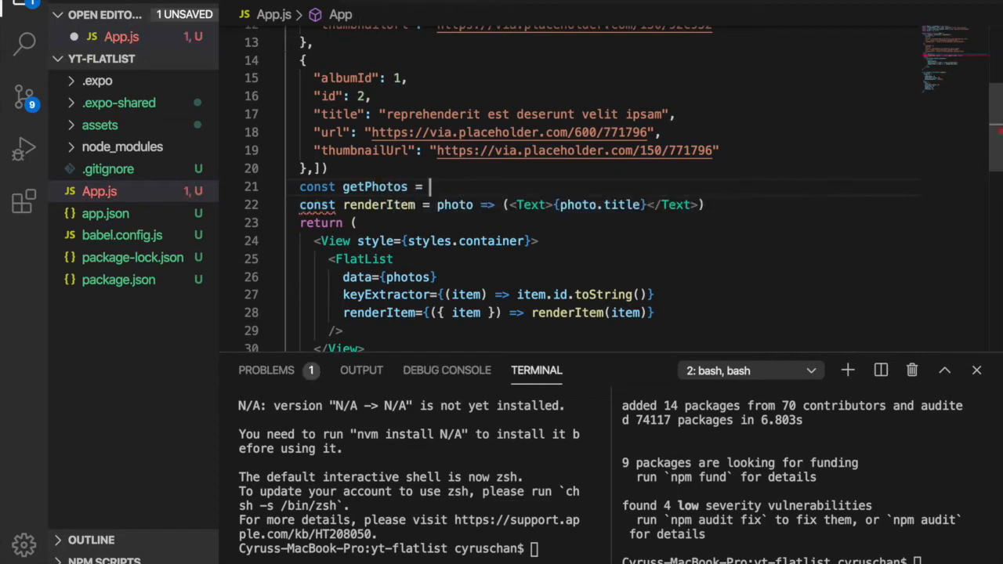
pyautogui.write('() =>')
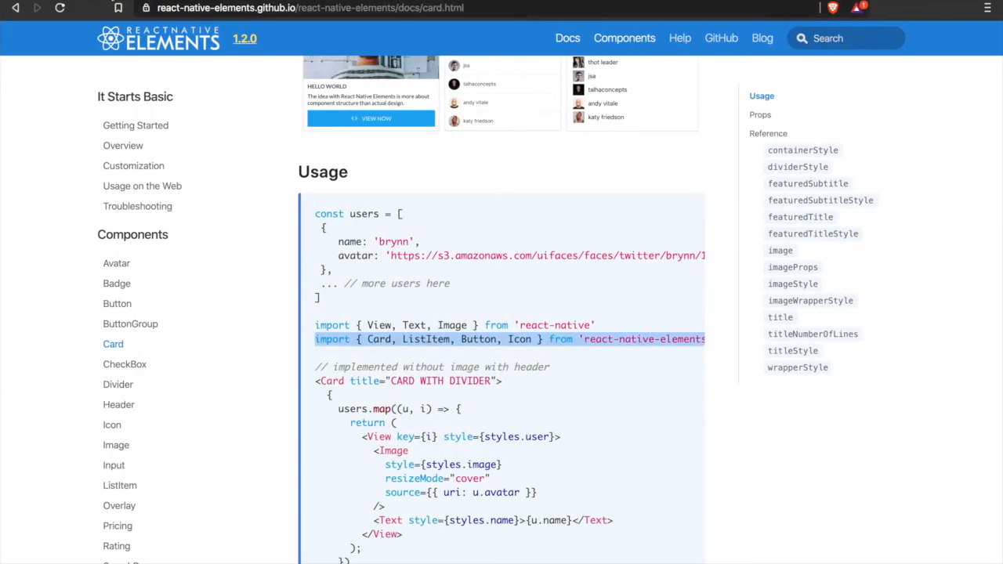
pyautogui.write('jsonplaceholder.typicode.com/photos')
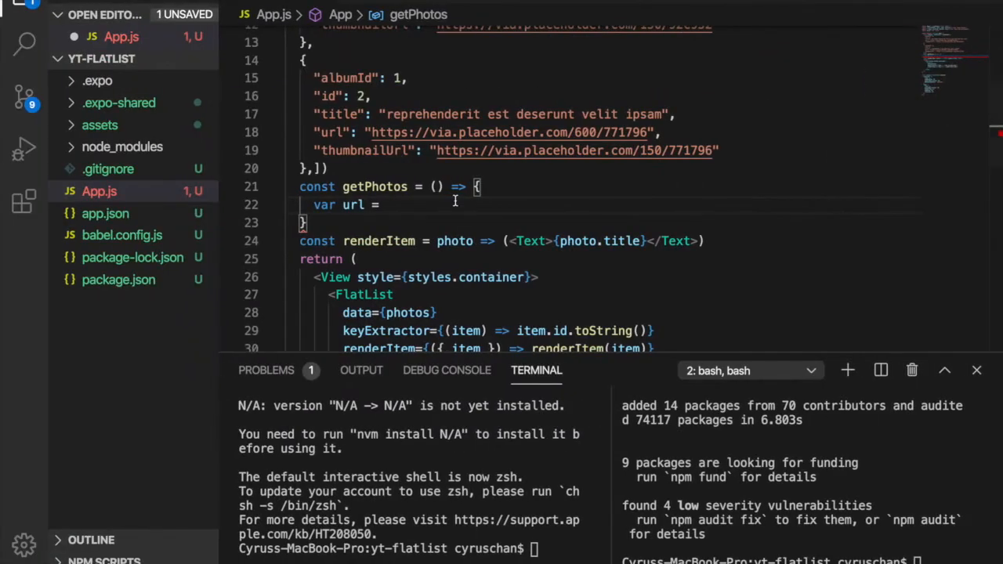
pyautogui.write("'https://jsonplaceholder.typicode.com/photos'")
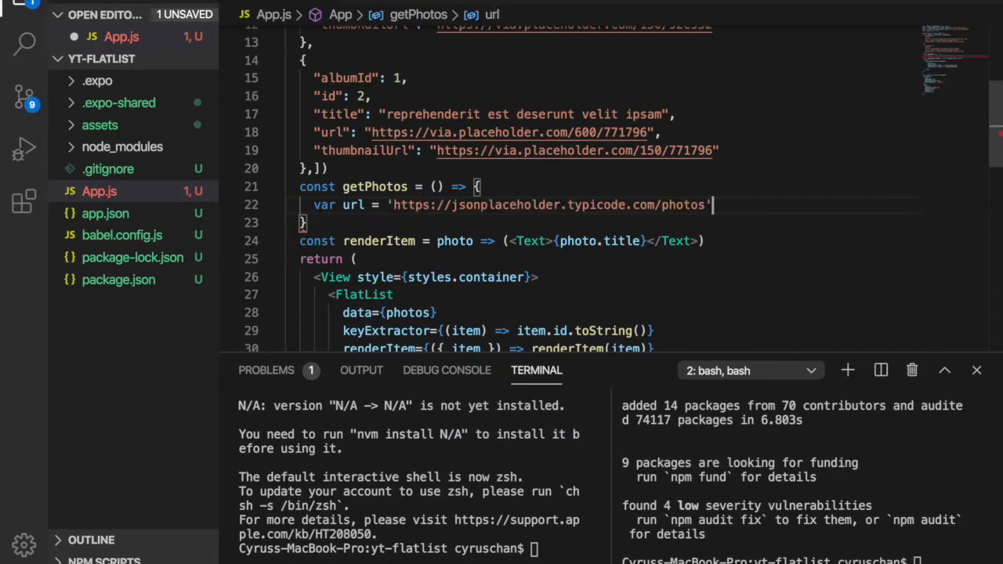
pyautogui.write('axio')
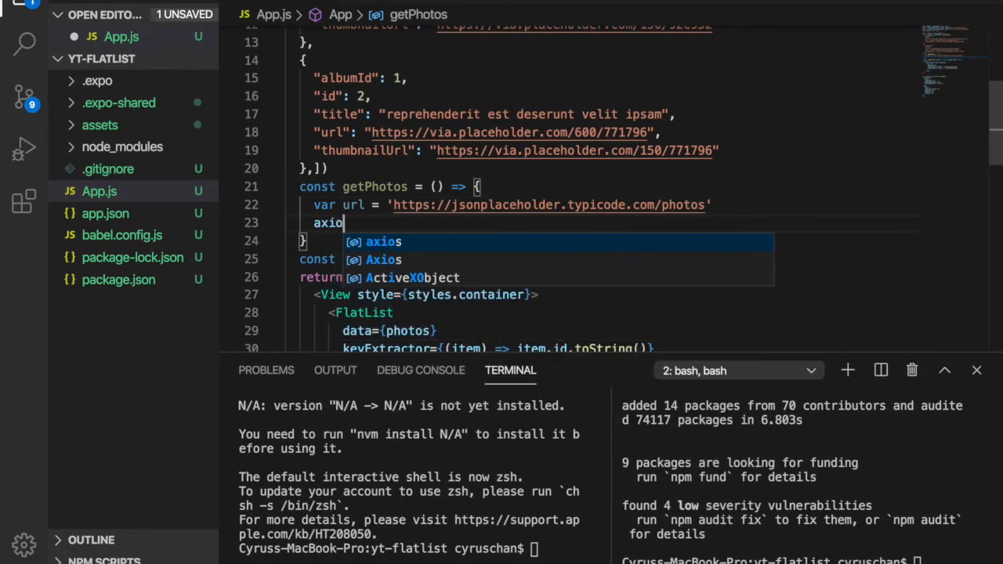
pyautogui.write('s.get(url).then')
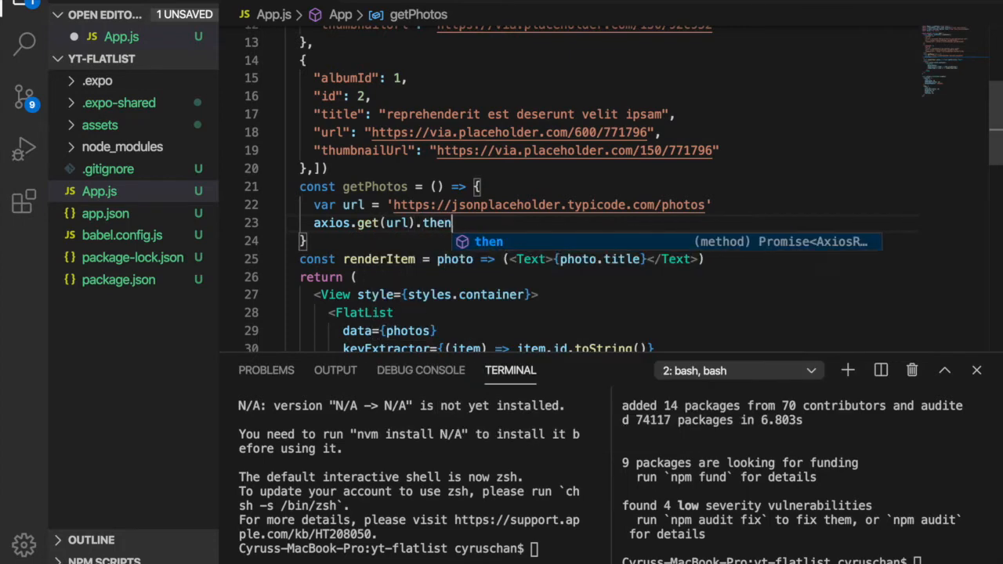
pyautogui.write('()')
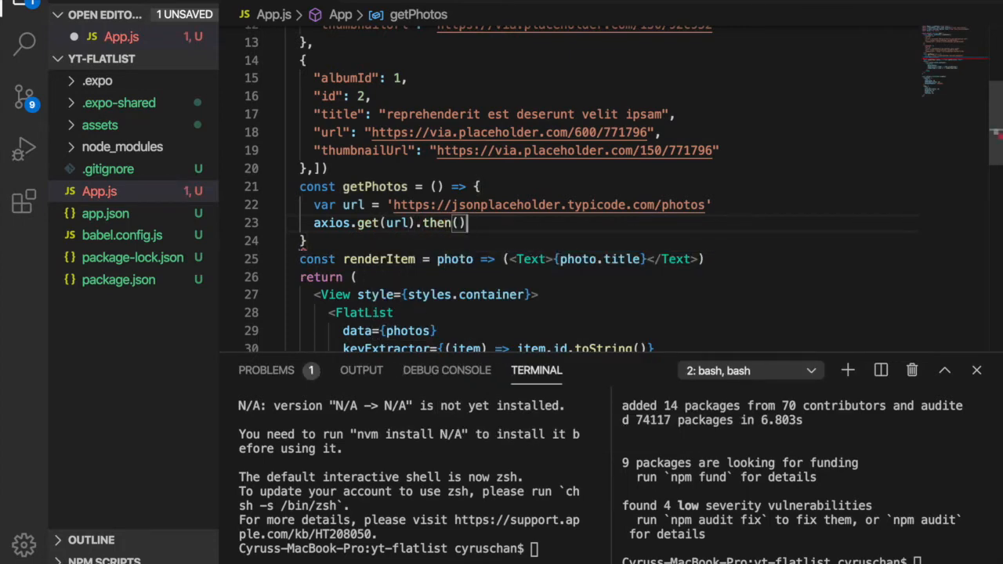
pyautogui.write('res=>')
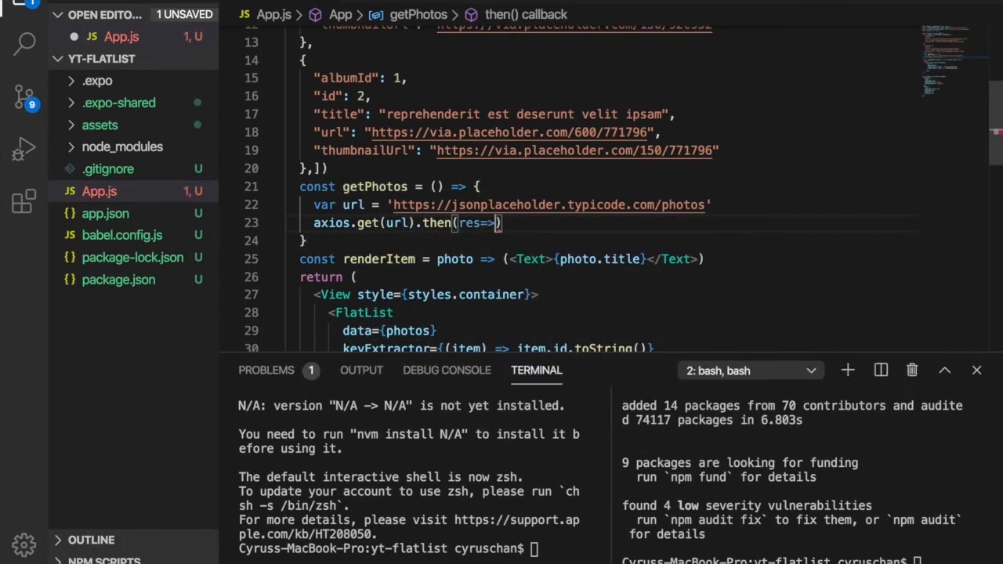
pyautogui.write('{')
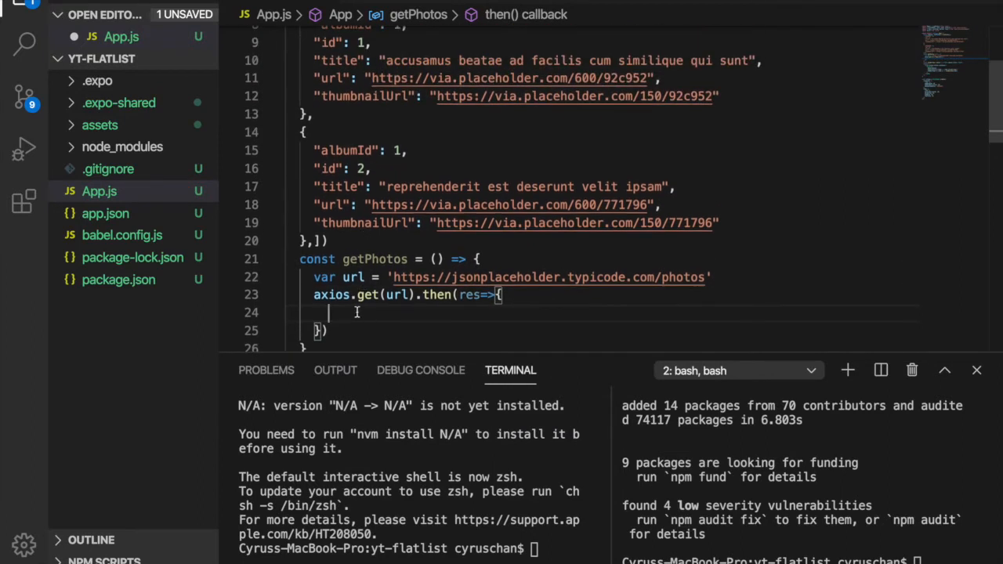
pyautogui.write('setPhotos')
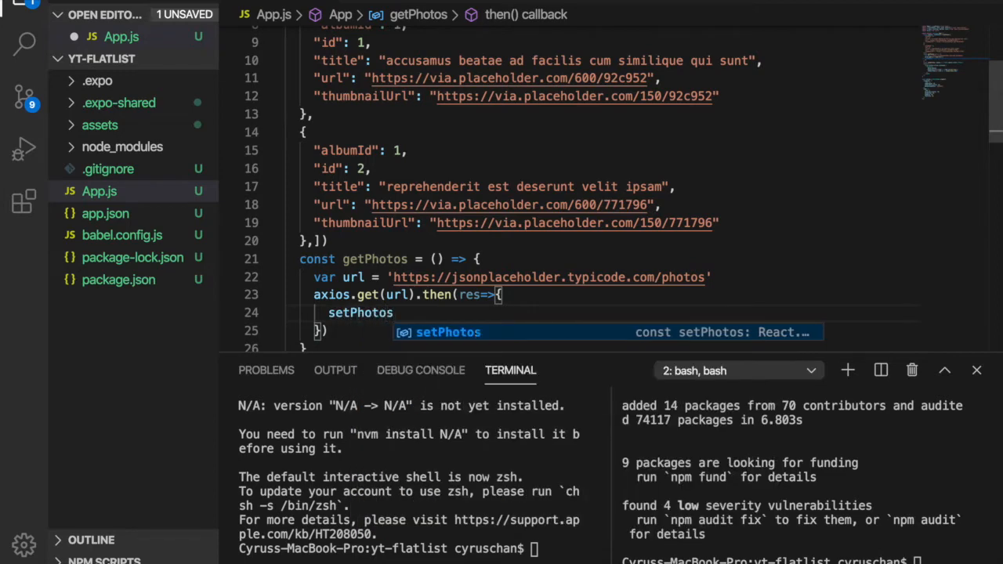
pyautogui.write('(res.data')
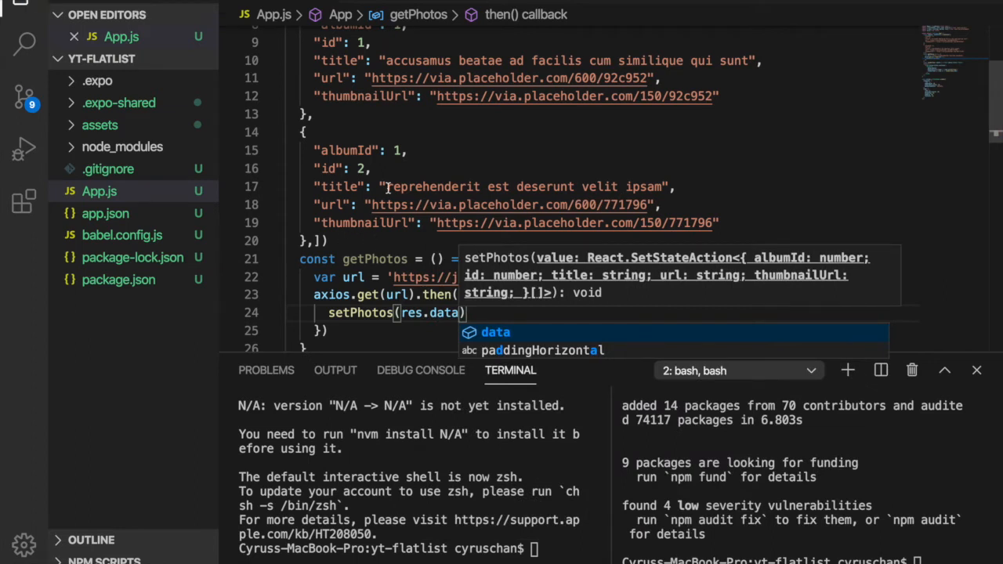
pyautogui.moveTo(391, 277)
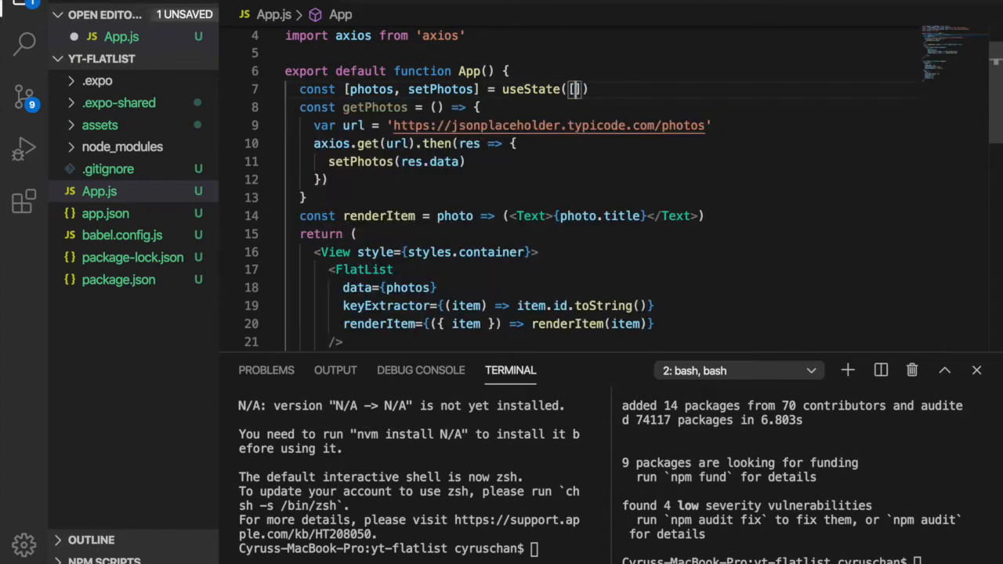
pyautogui.moveTo(585, 138)
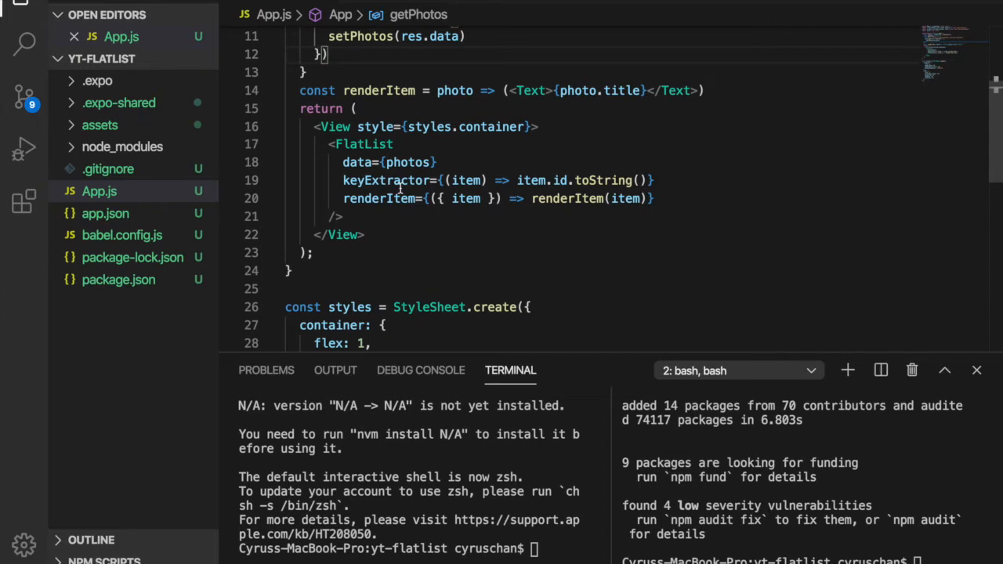
pyautogui.moveTo(391, 180)
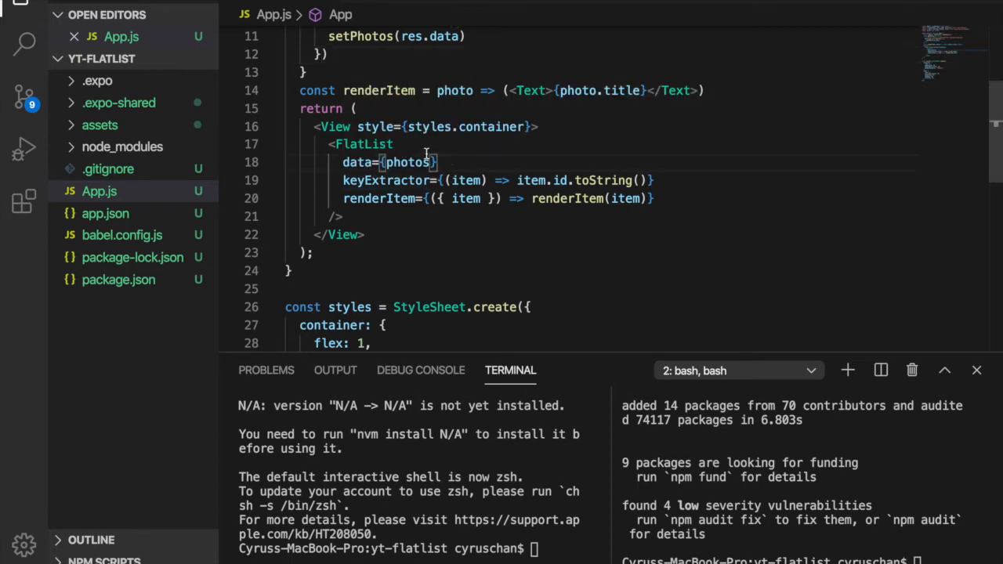
# Add onRefresh={getPhotos} to the FlatList, accepting the getPhotos suggestion
pyautogui.write('onr')
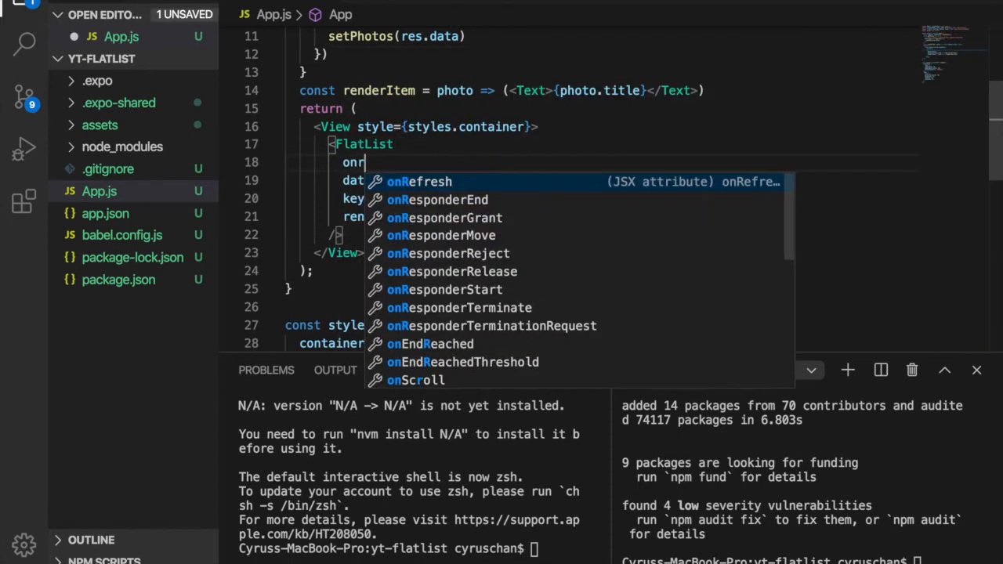
pyautogui.write('Refresh={getP')
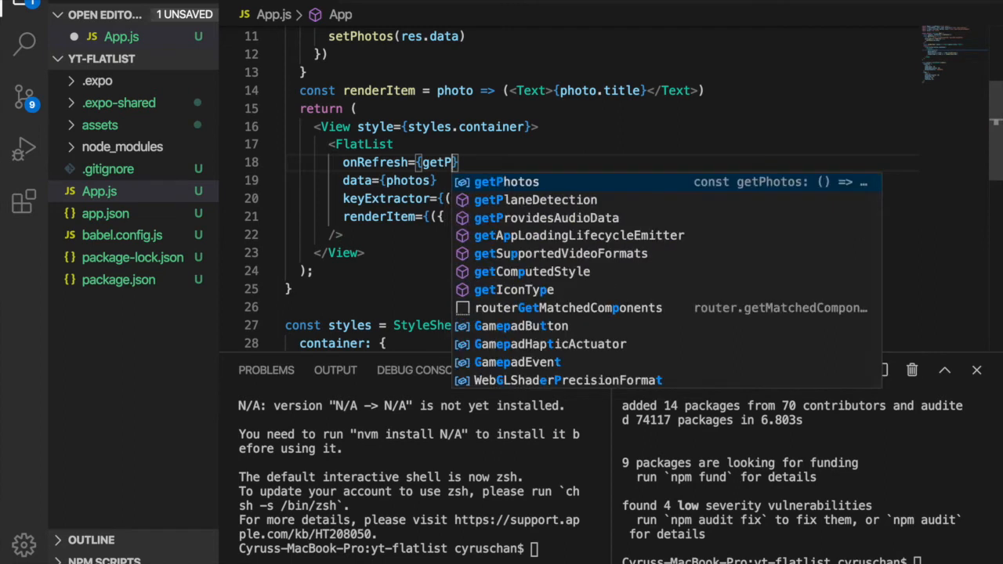
pyautogui.press('Enter')
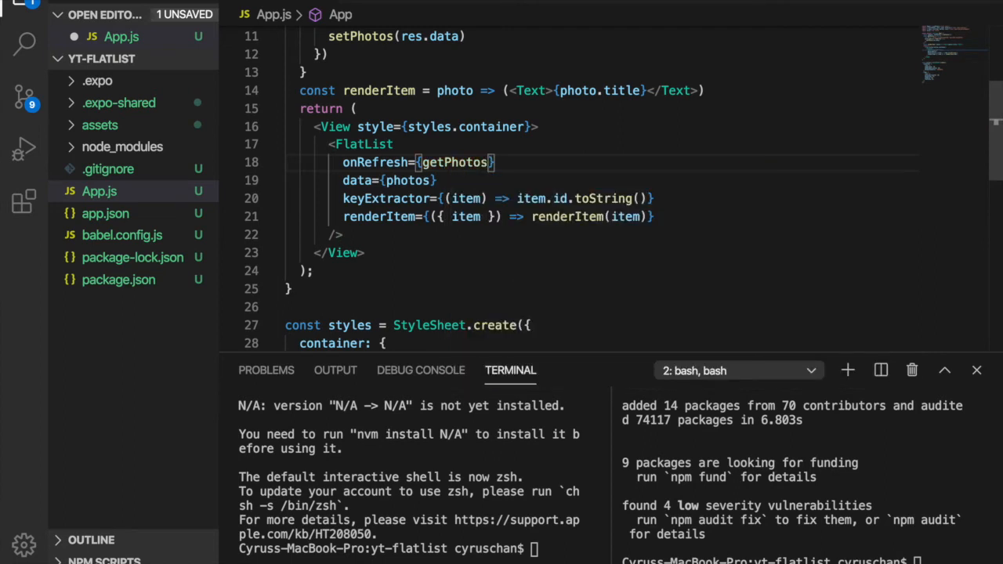
pyautogui.write('re')
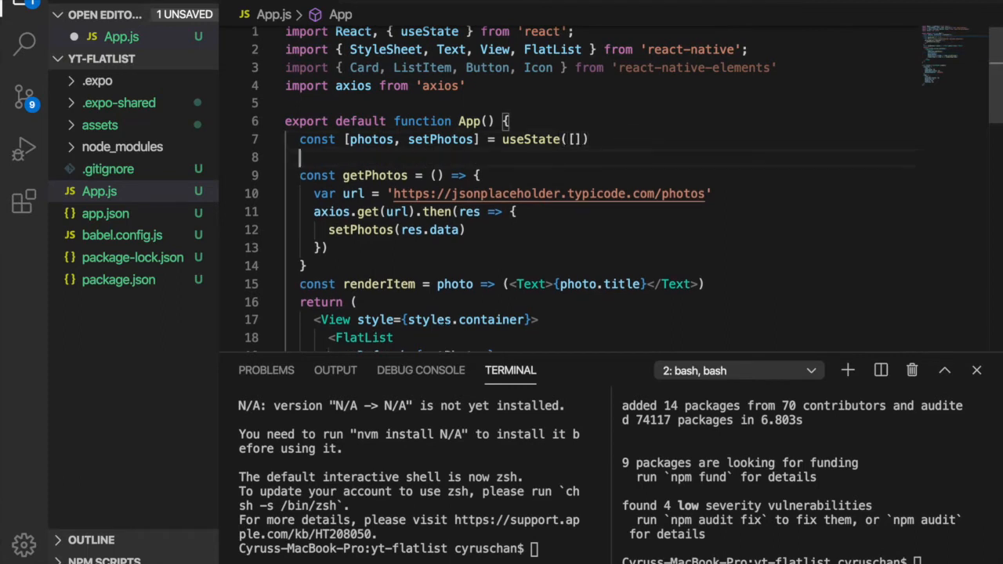
# Declare const [loading, setLoading] = useState(false) in App.js
pyautogui.write('const [loading,setLoading]=')
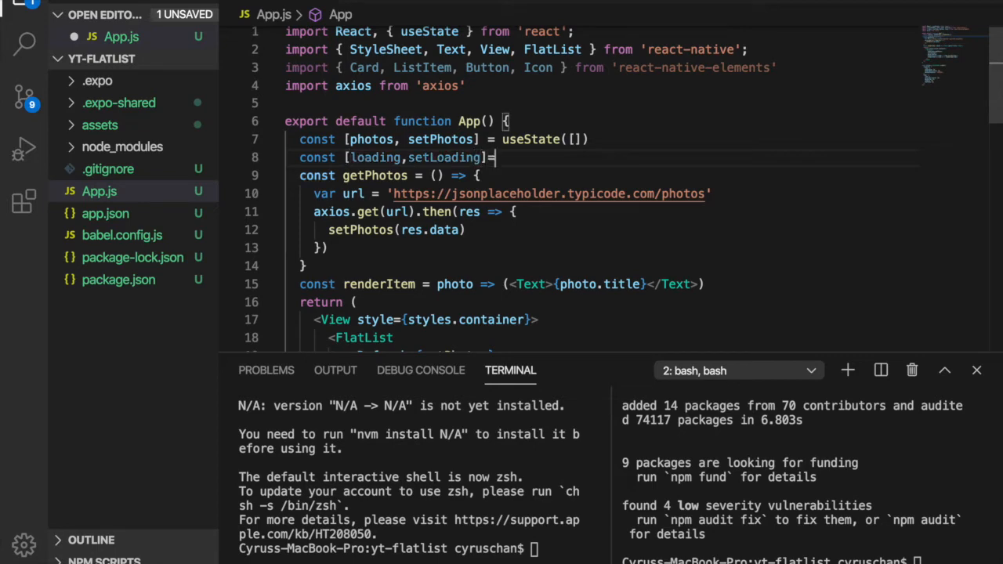
pyautogui.write('useState(')
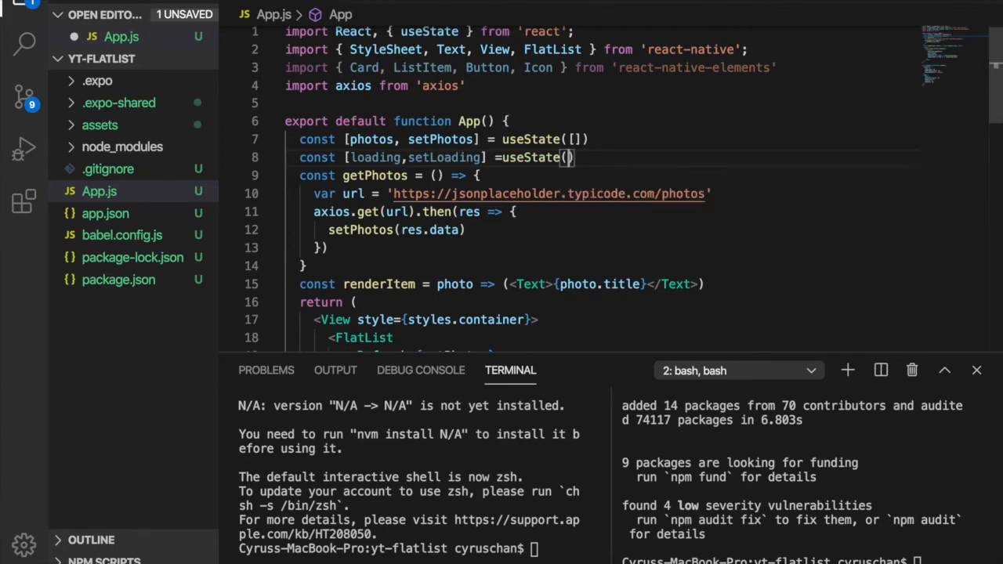
pyautogui.write('false')
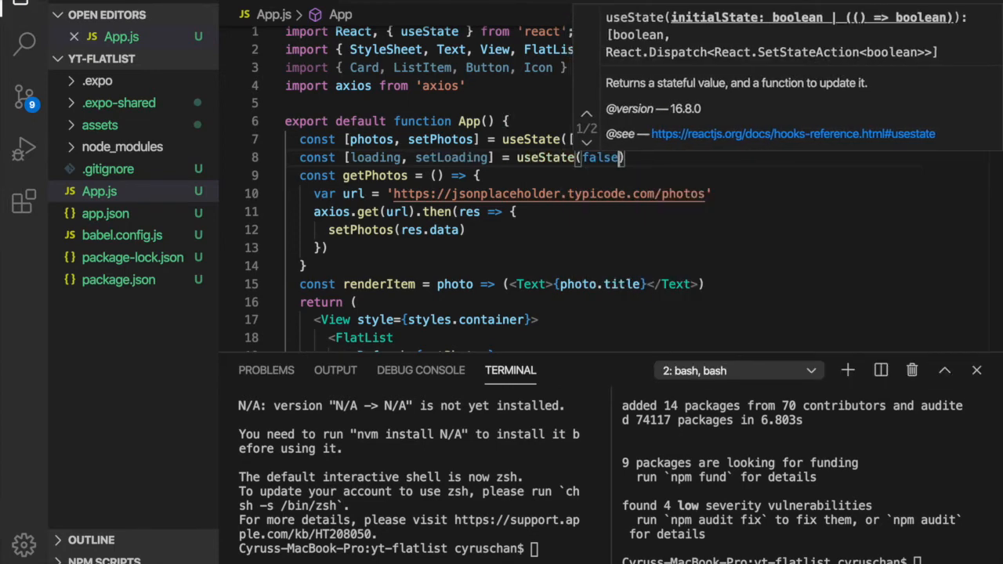
# Make getPhotos call setLoading(true) at its start and setLoading(false) after setPhotos
pyautogui.click(486, 174)
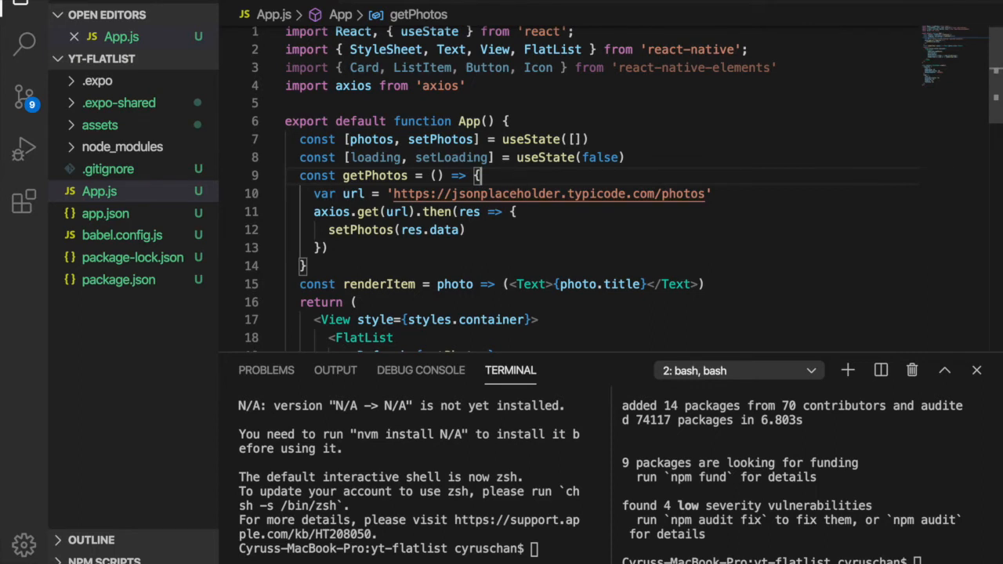
pyautogui.write('setLoading')
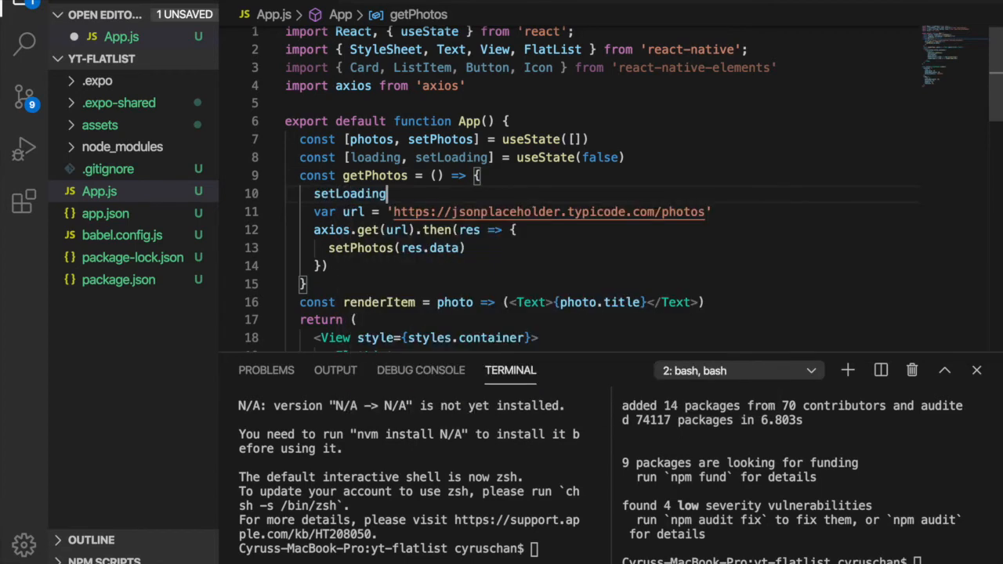
pyautogui.write('(true')
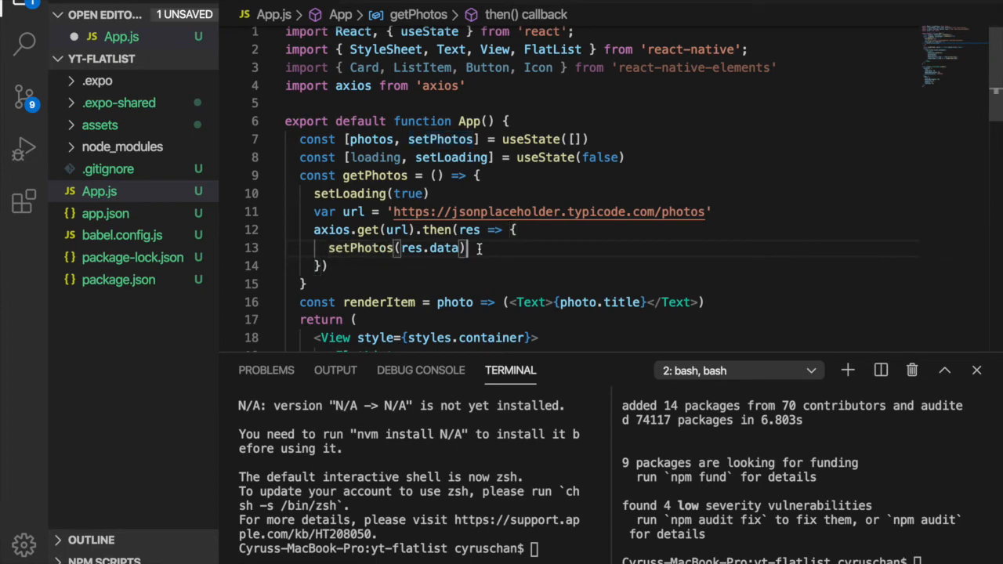
pyautogui.write('setLoading(false')
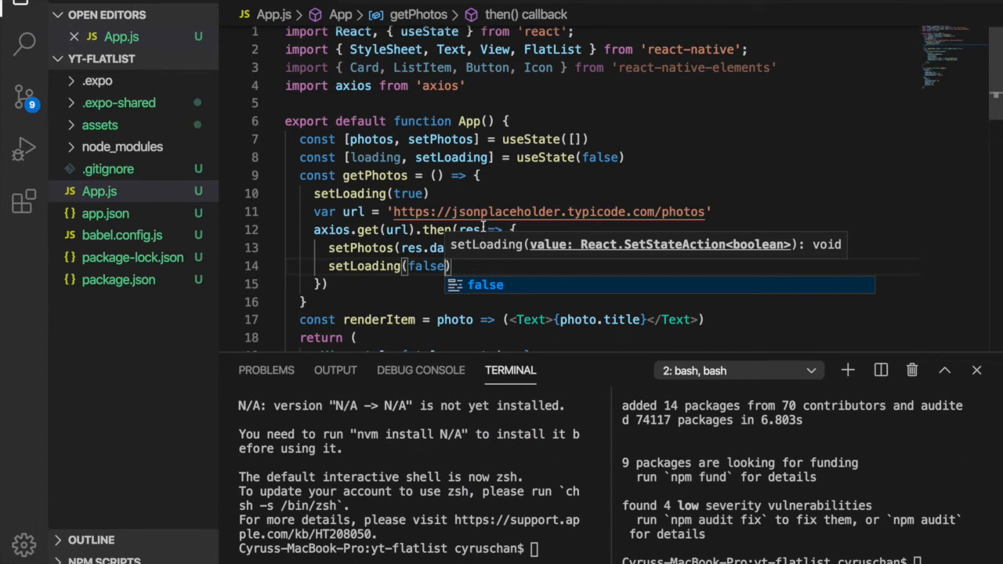
pyautogui.scroll(-3)
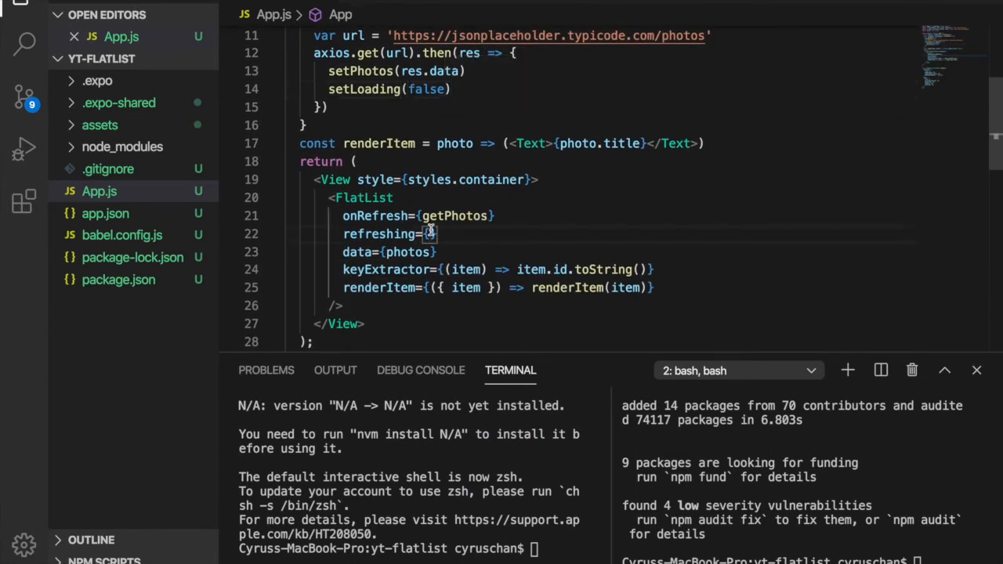
# Add refreshing={loading} to the FlatList below onRefresh
pyautogui.write('loading')
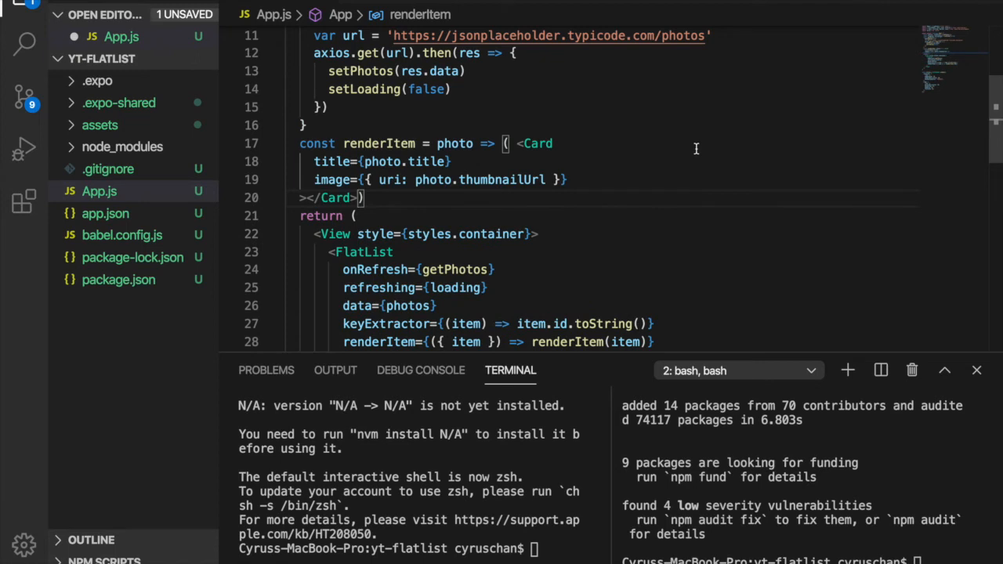
pyautogui.moveTo(440, 162)
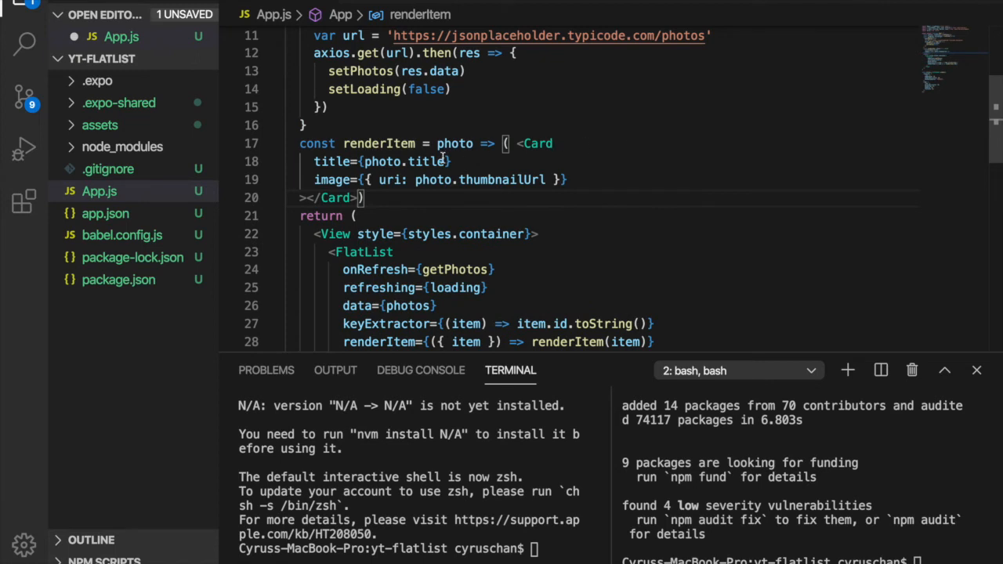
pyautogui.moveTo(425, 162)
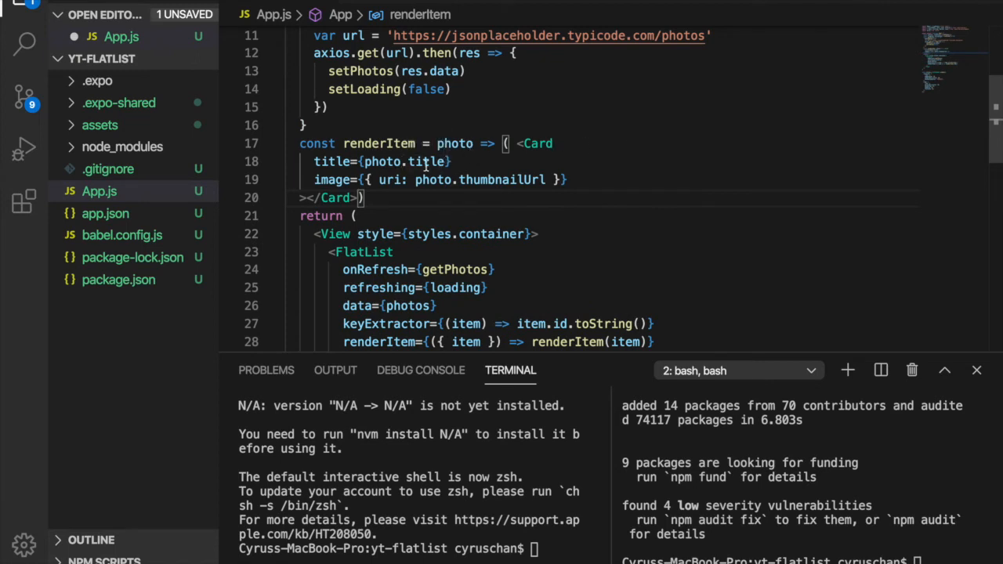
pyautogui.moveTo(427, 162)
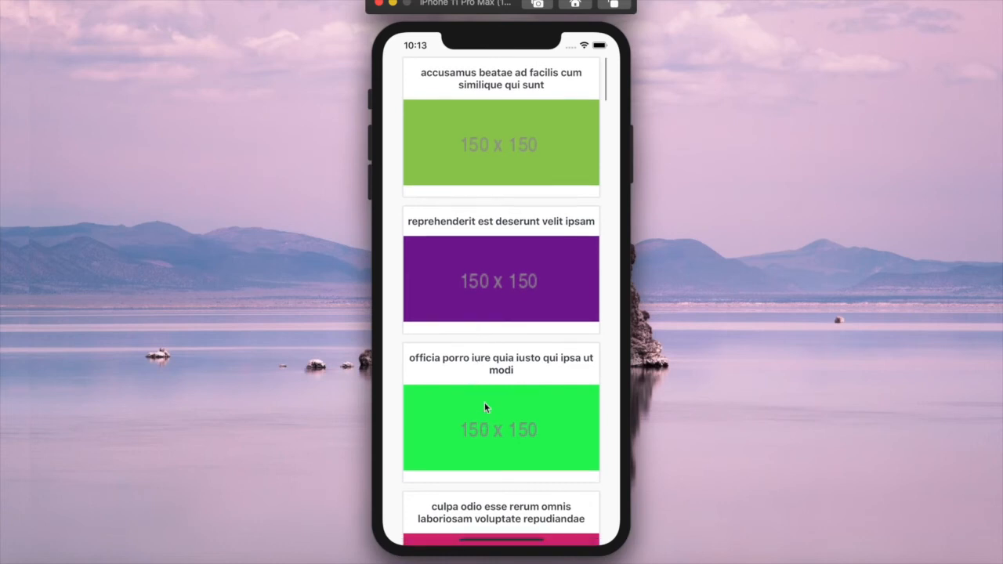
# Scroll through the photo Cards with titles and 150 x 150 placeholder images in the simulator
pyautogui.scroll(-3)
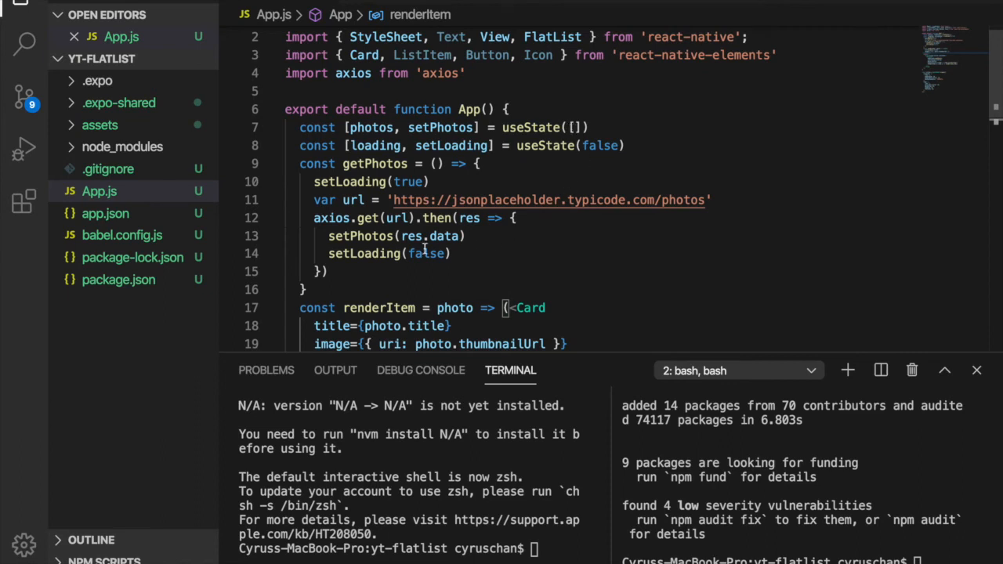
# Select the commented-out useEffect(() => { getPhotos() }, []) block above return
pyautogui.scroll(-3)
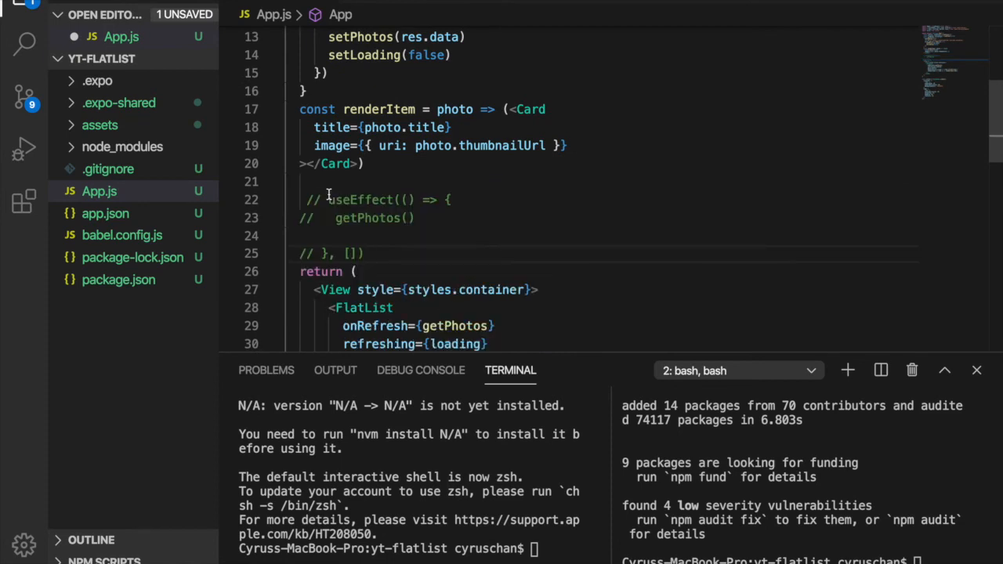
pyautogui.moveTo(304, 199); pyautogui.dragTo(363, 253)
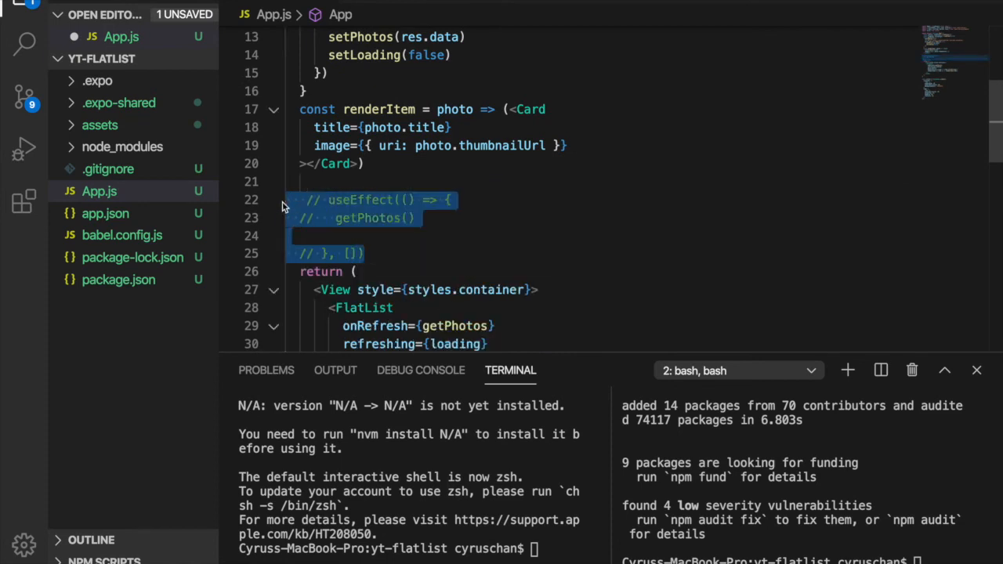